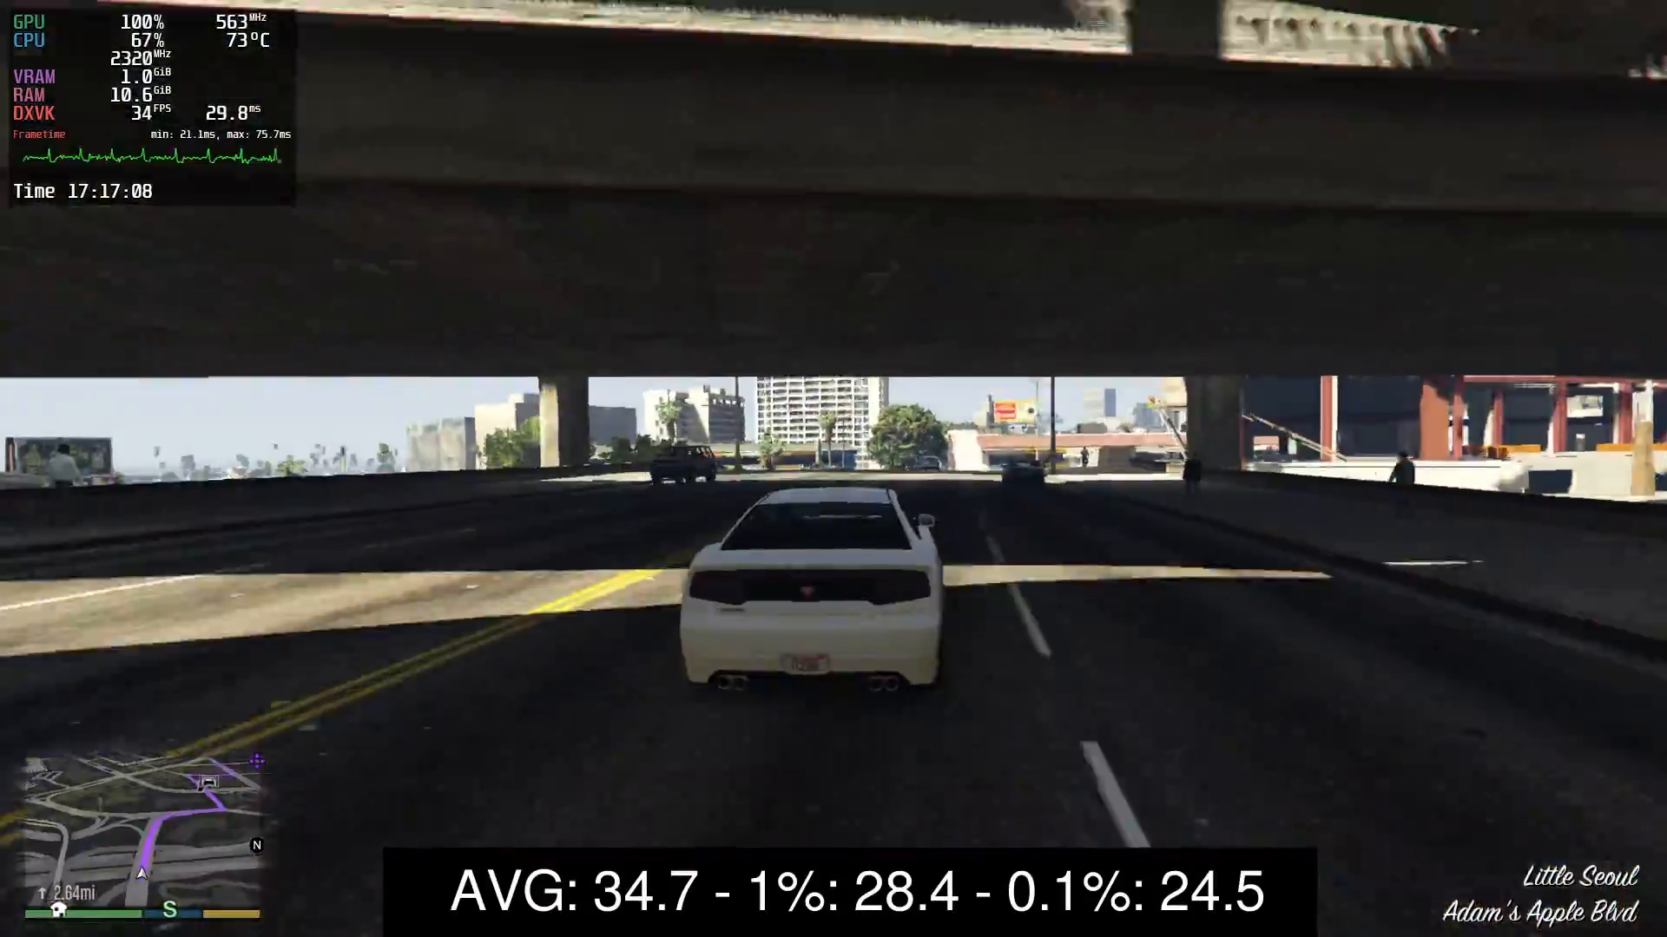
Step: Drive the white car from under the overpass through Del Perro to Red Desert Ave
key("w")
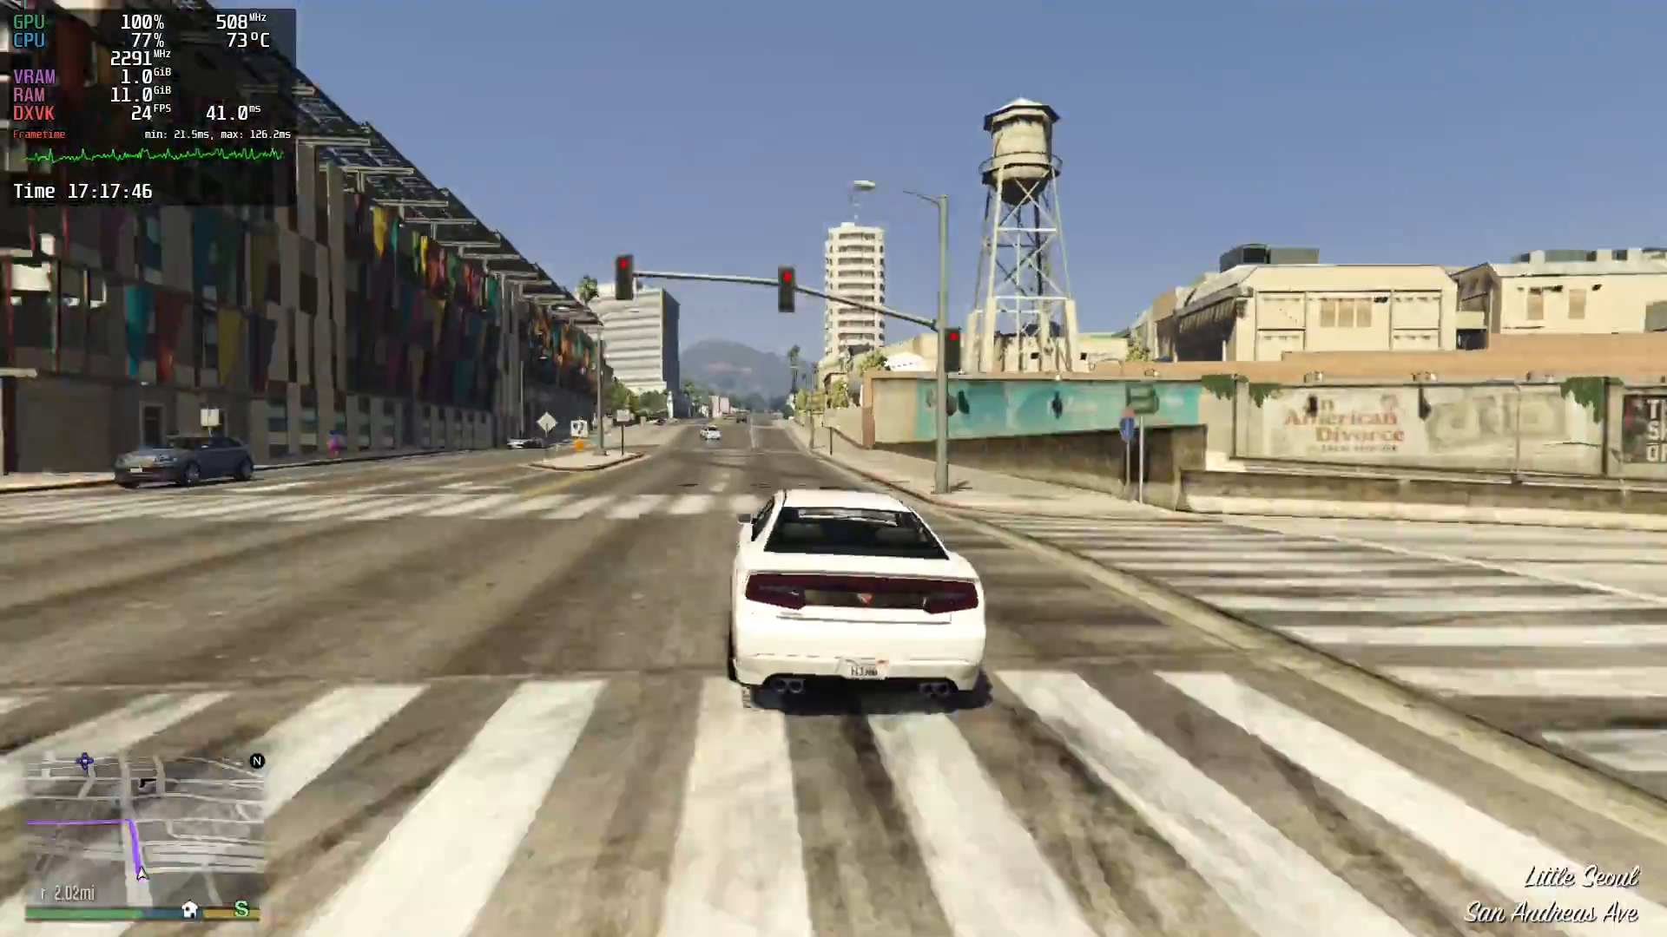
key("w")
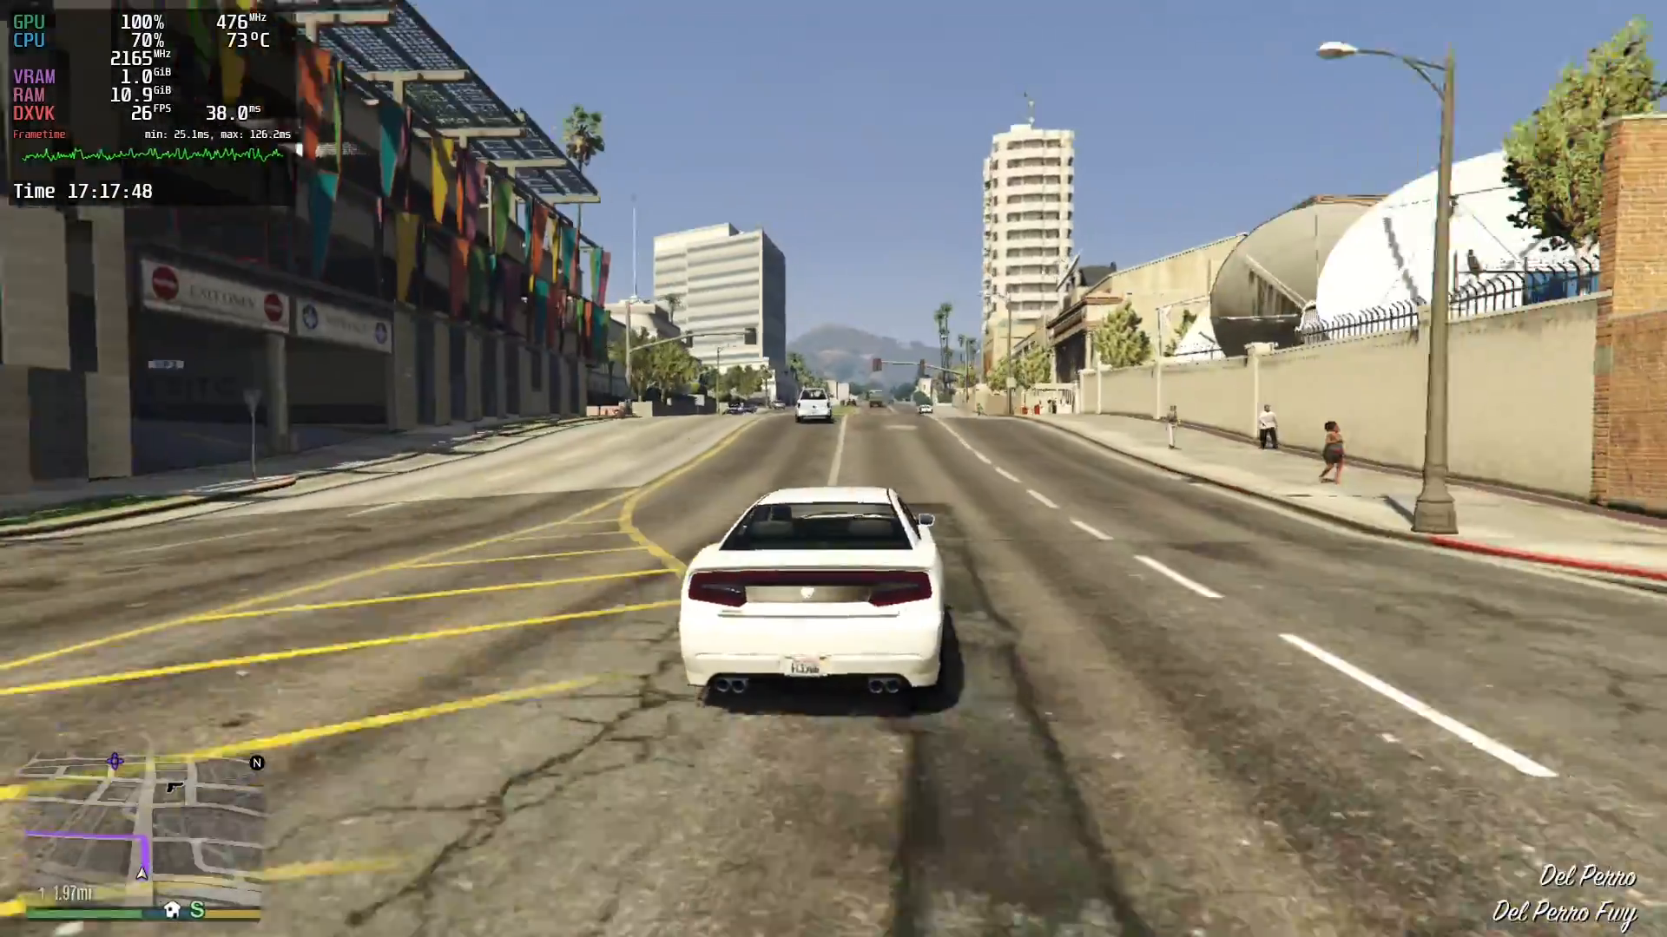
key("w")
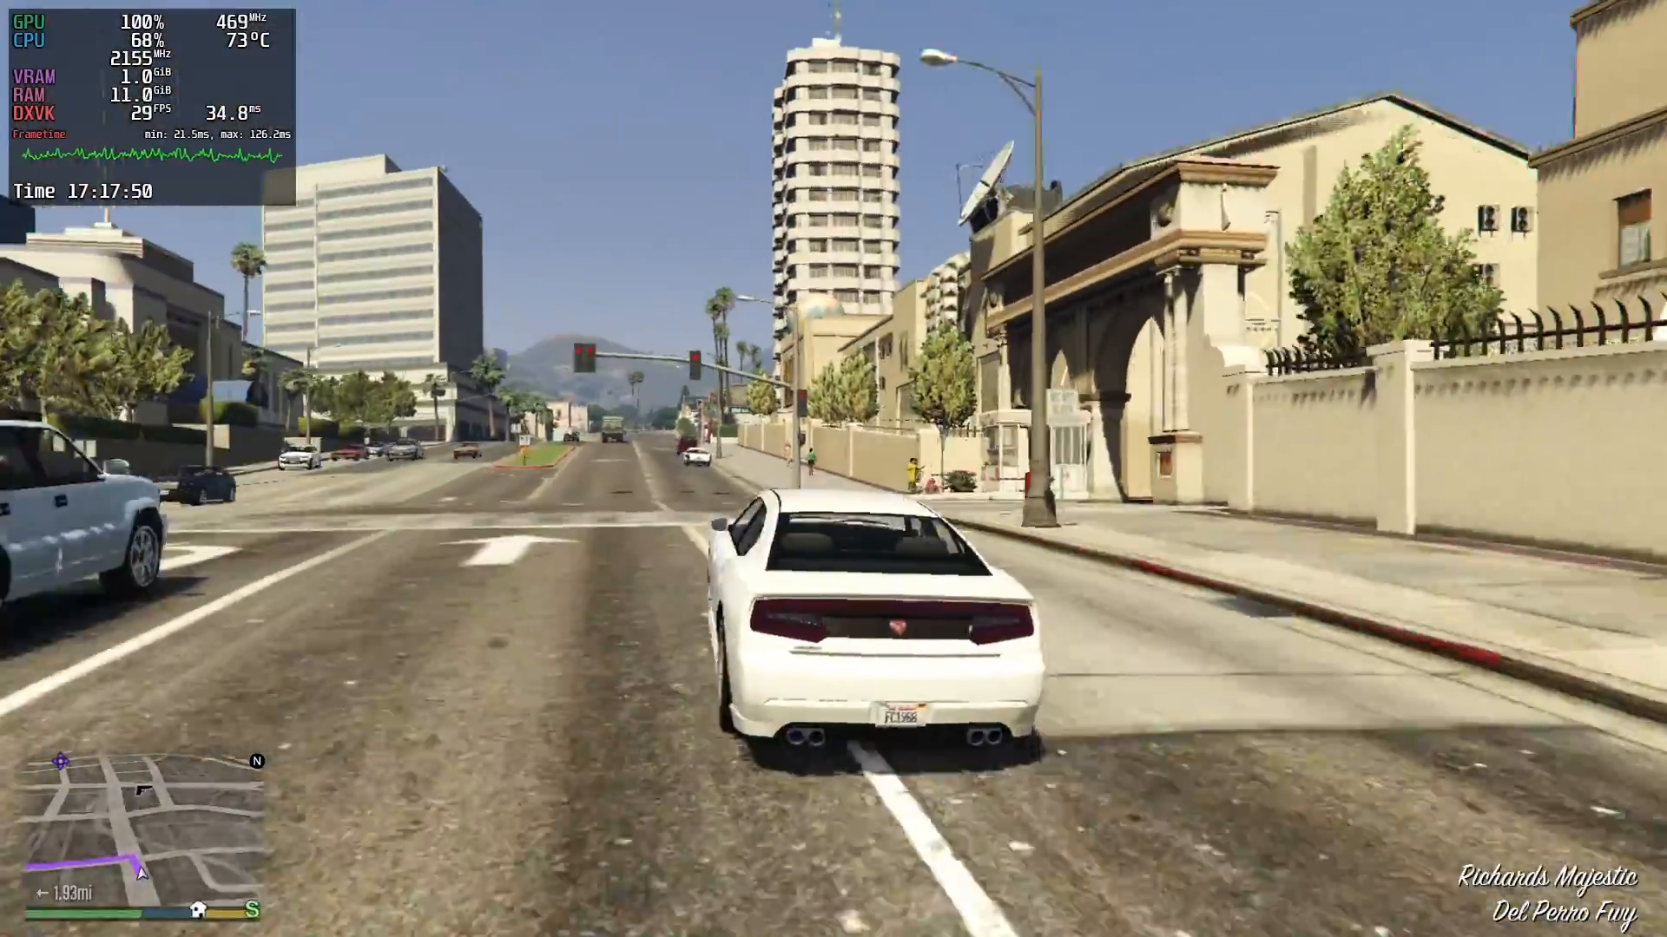
key("w")
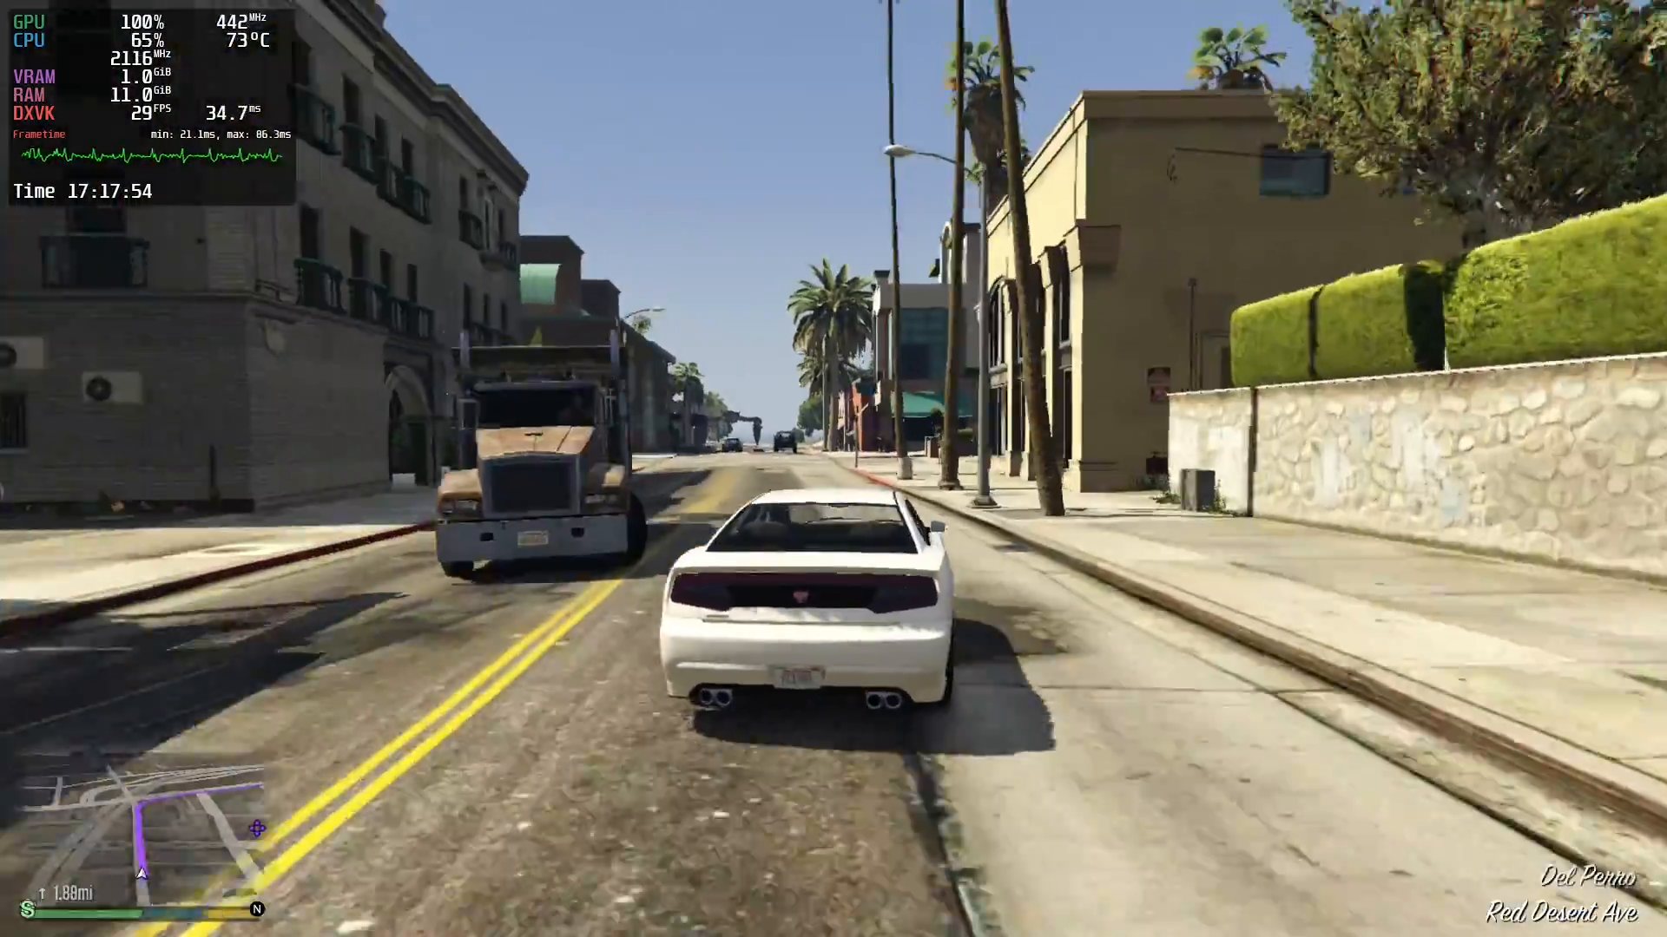
key("w")
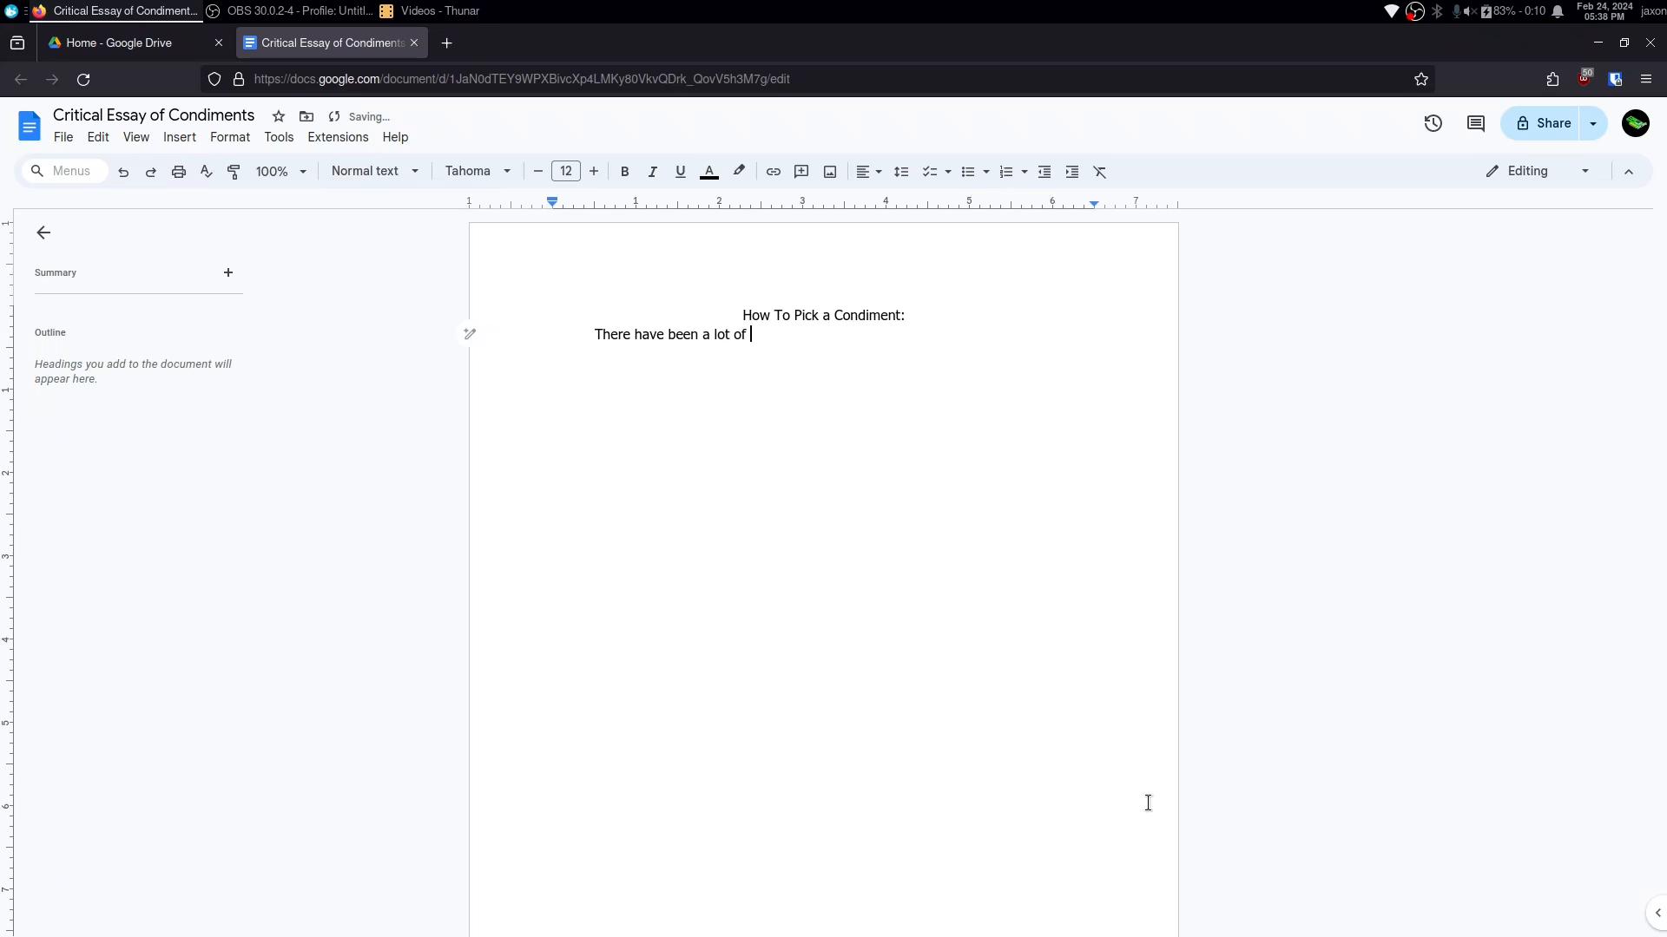
Step: Extend the opening sentence with 'people talking about which condiment'
type("people talking about")
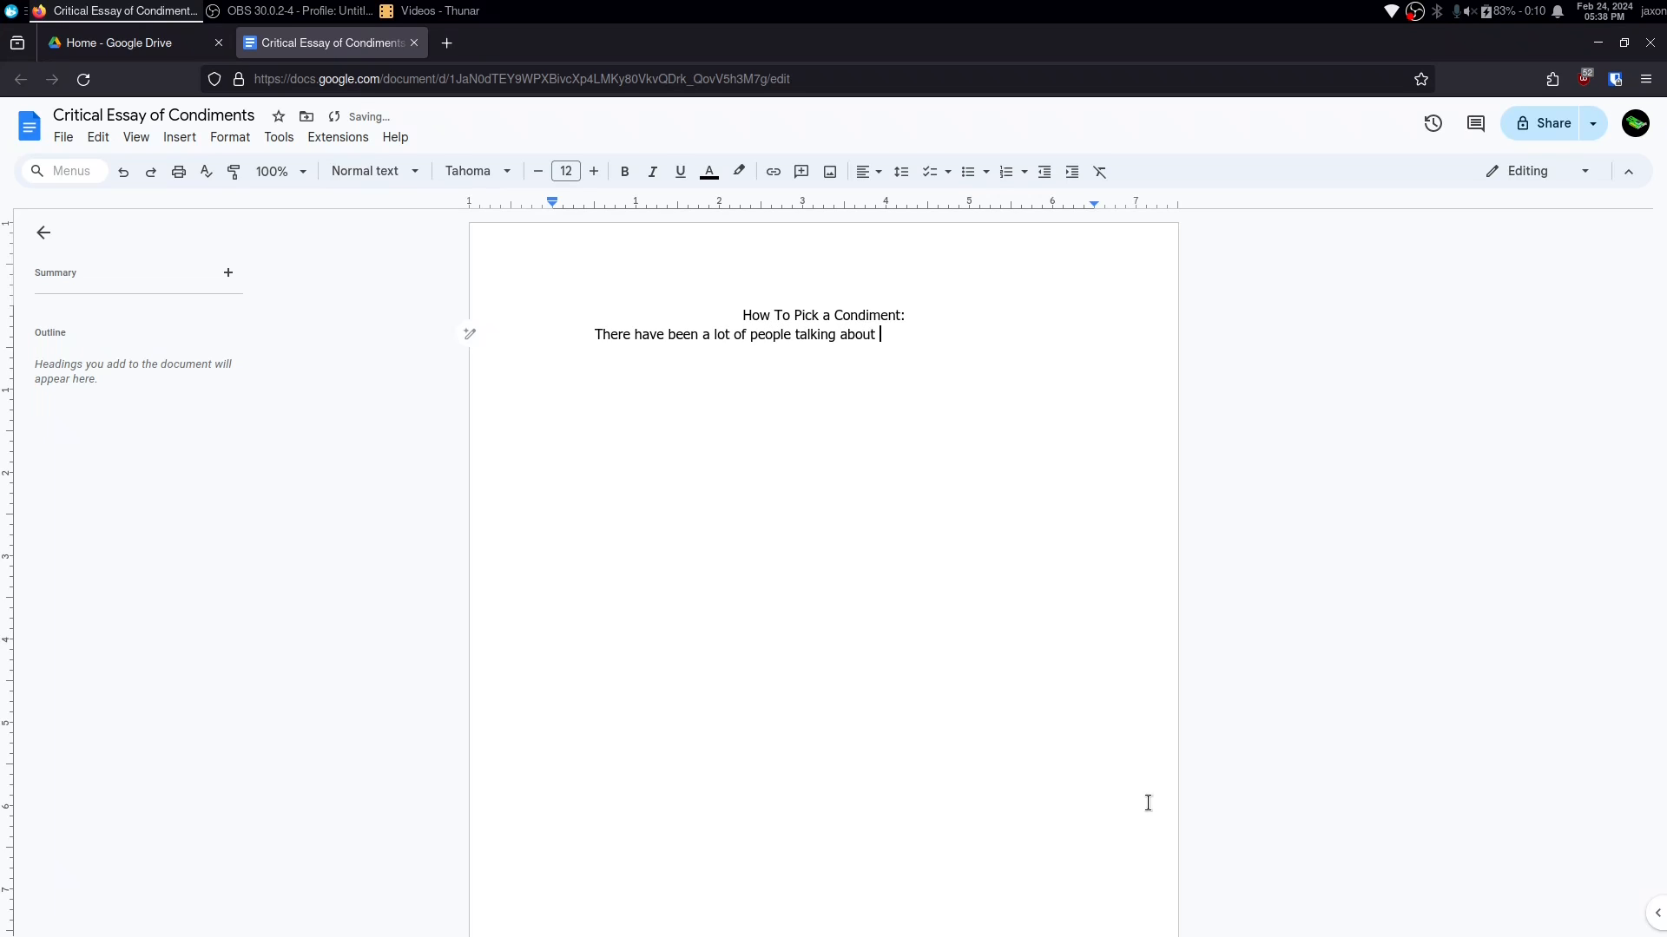
type("w")
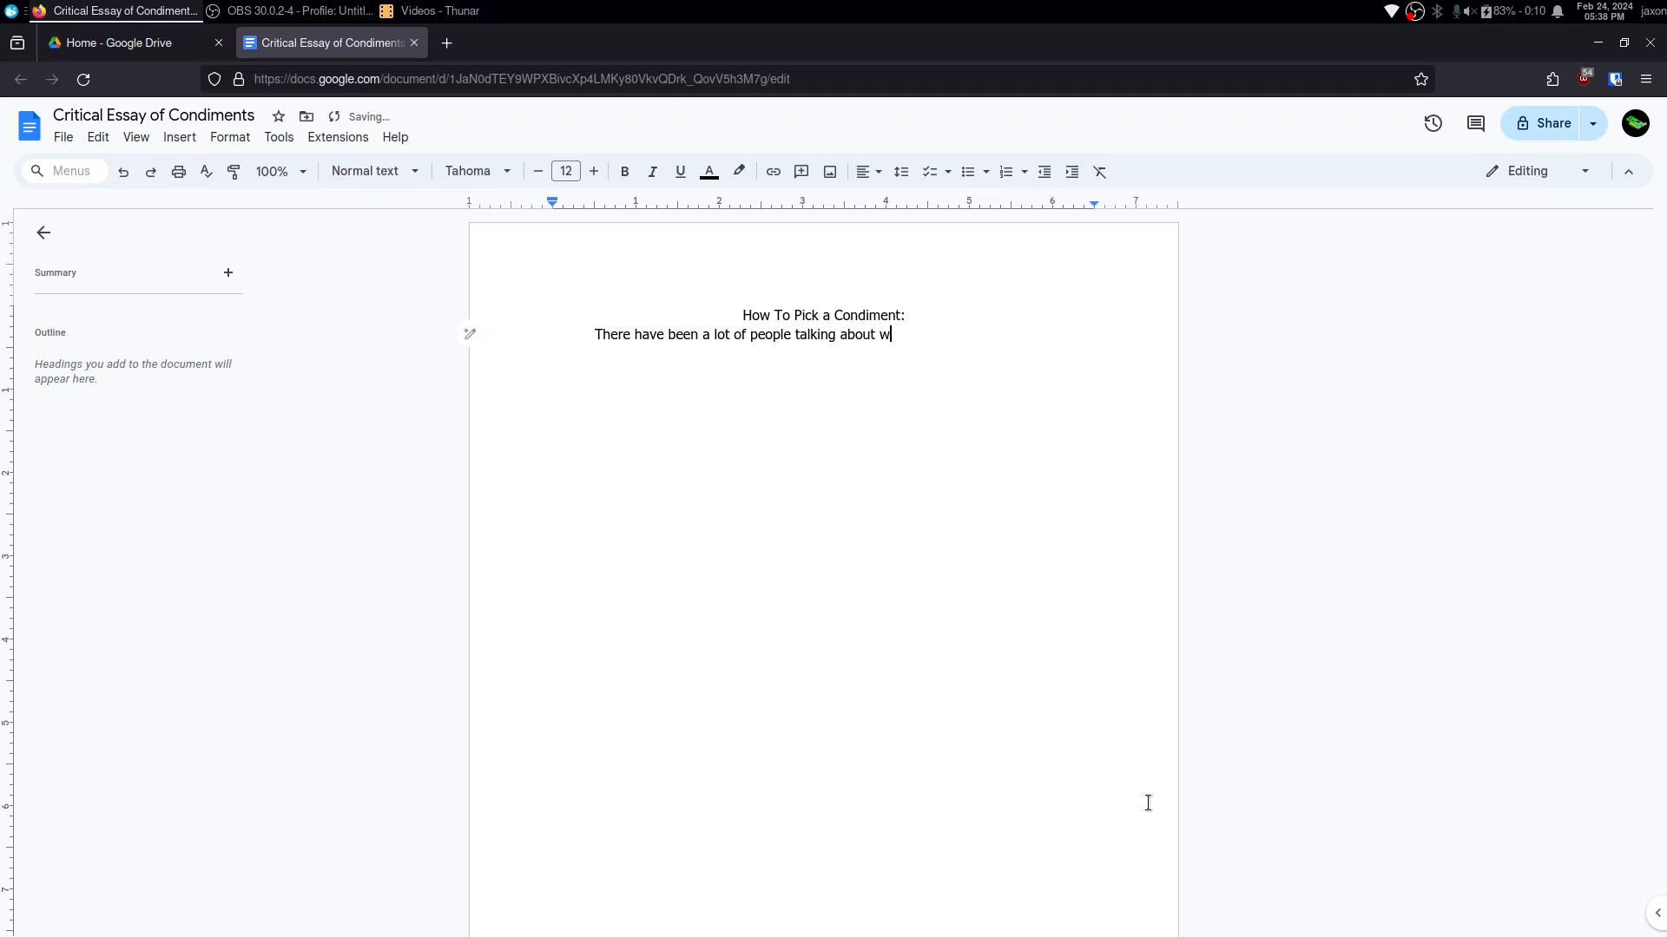
type("hich condiment")
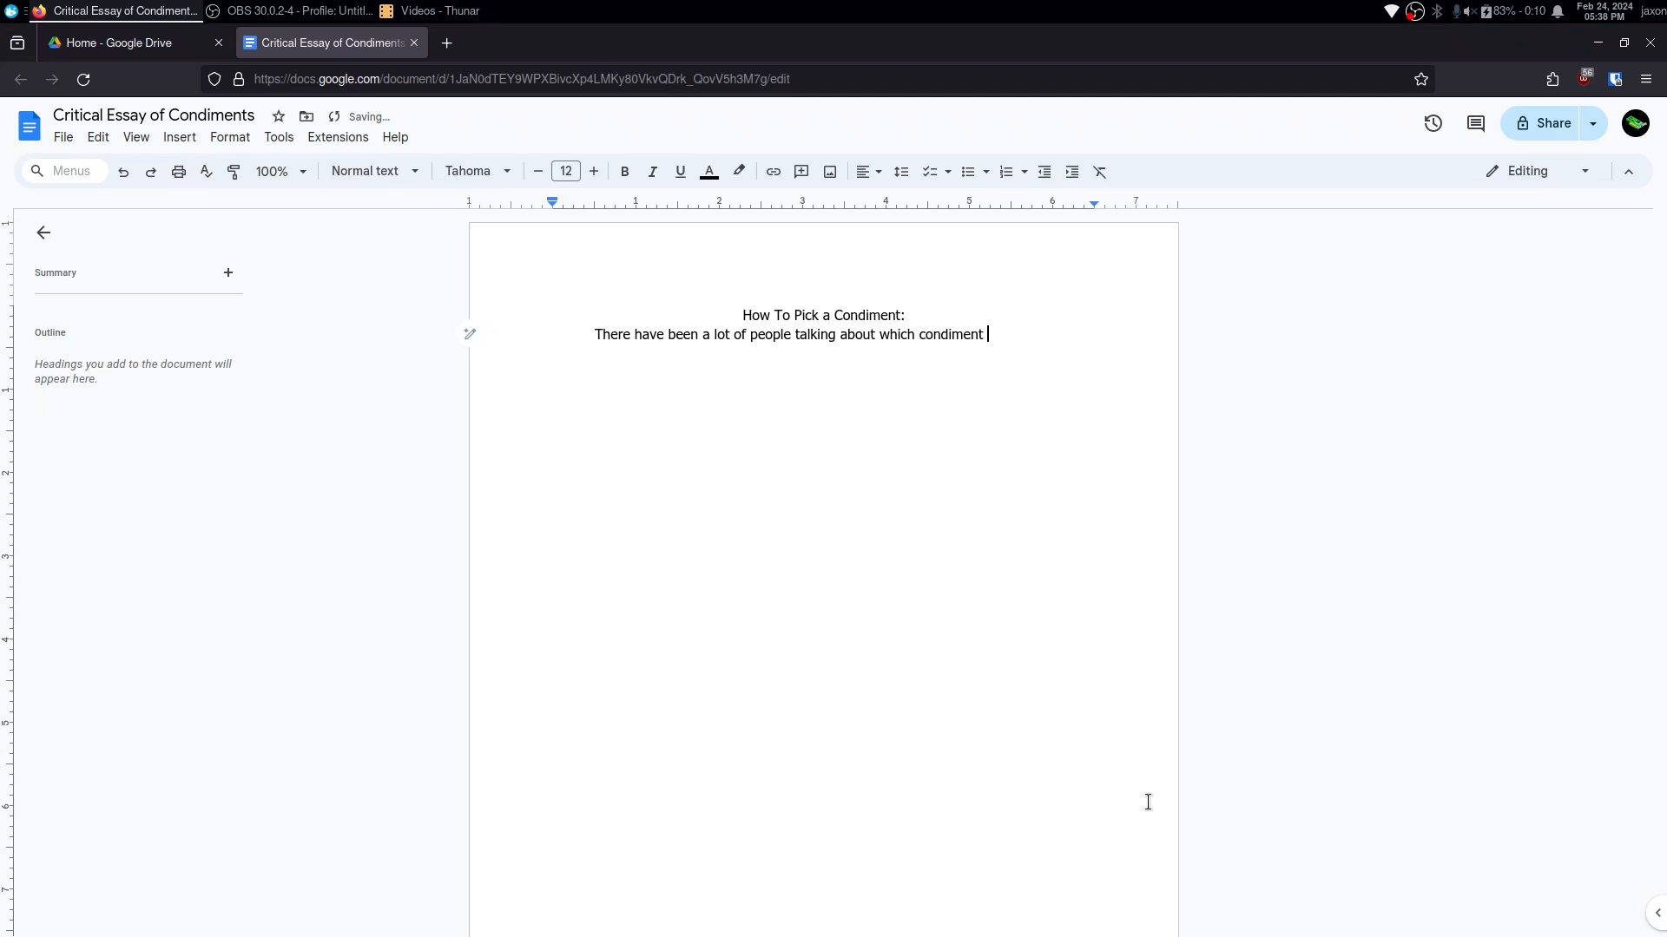